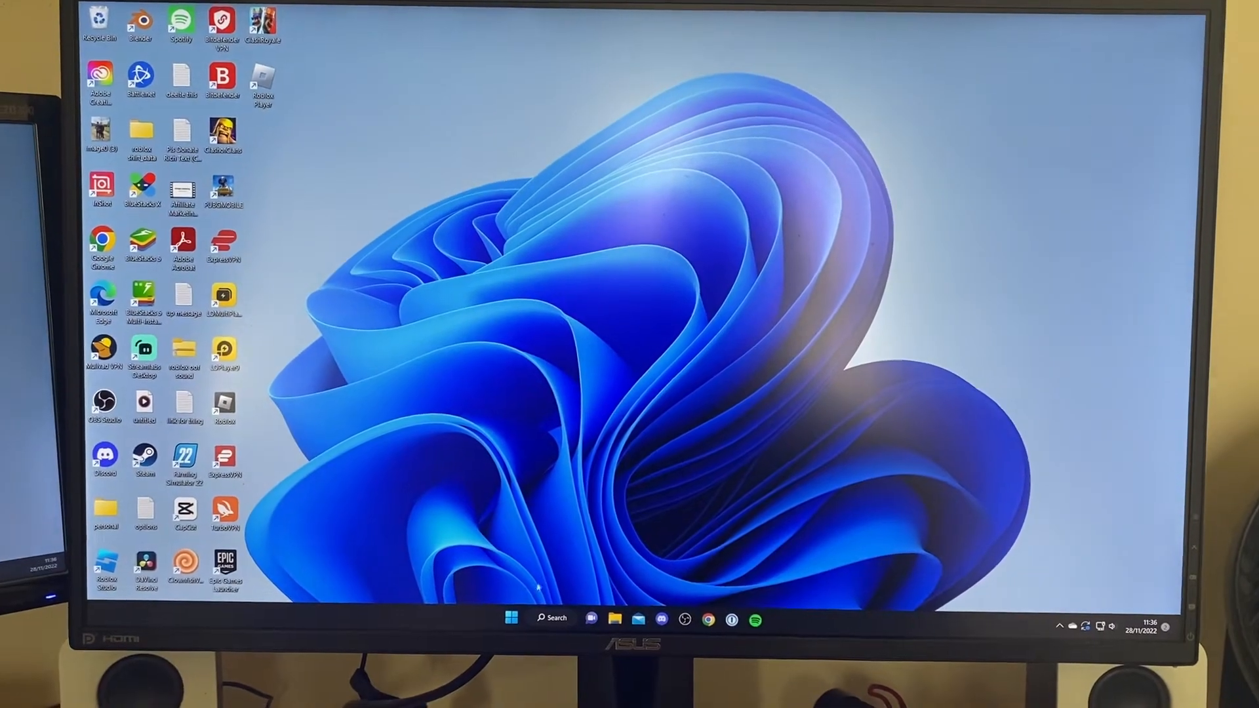
# Step: Restart Windows 11 into advanced startup via Shift+Restart from the Start power menu
pyautogui.click(511, 618)
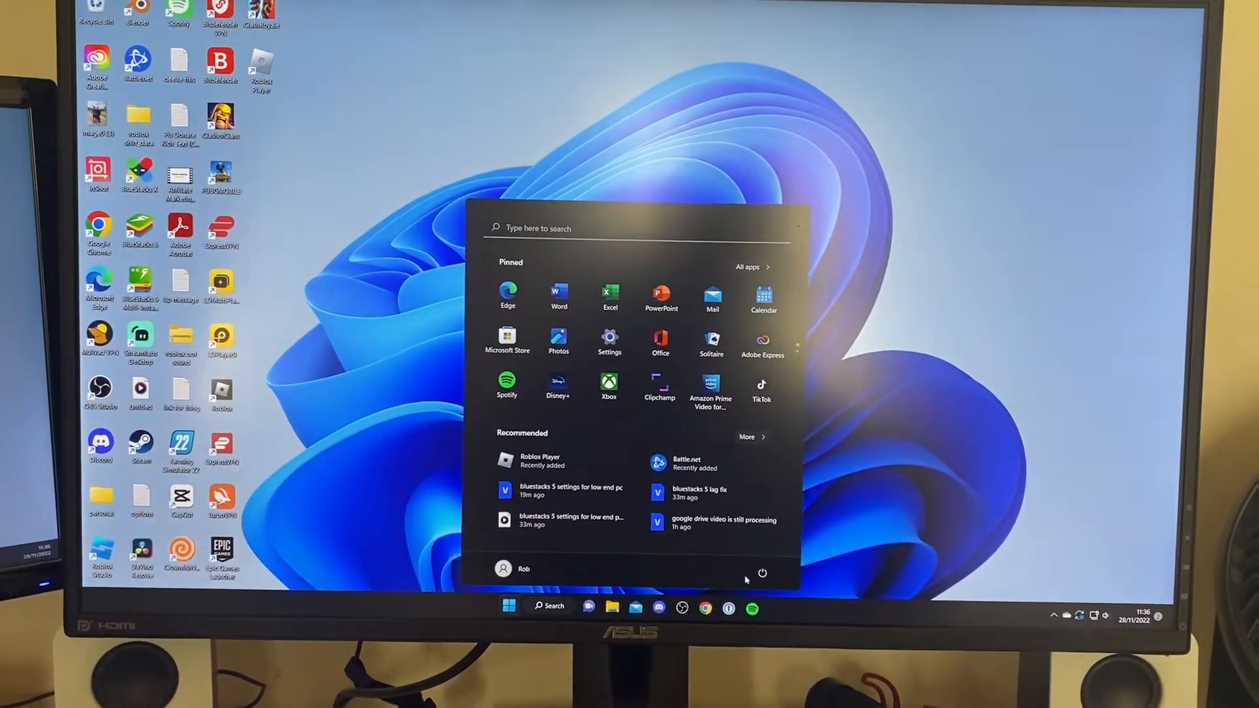
pyautogui.click(760, 572)
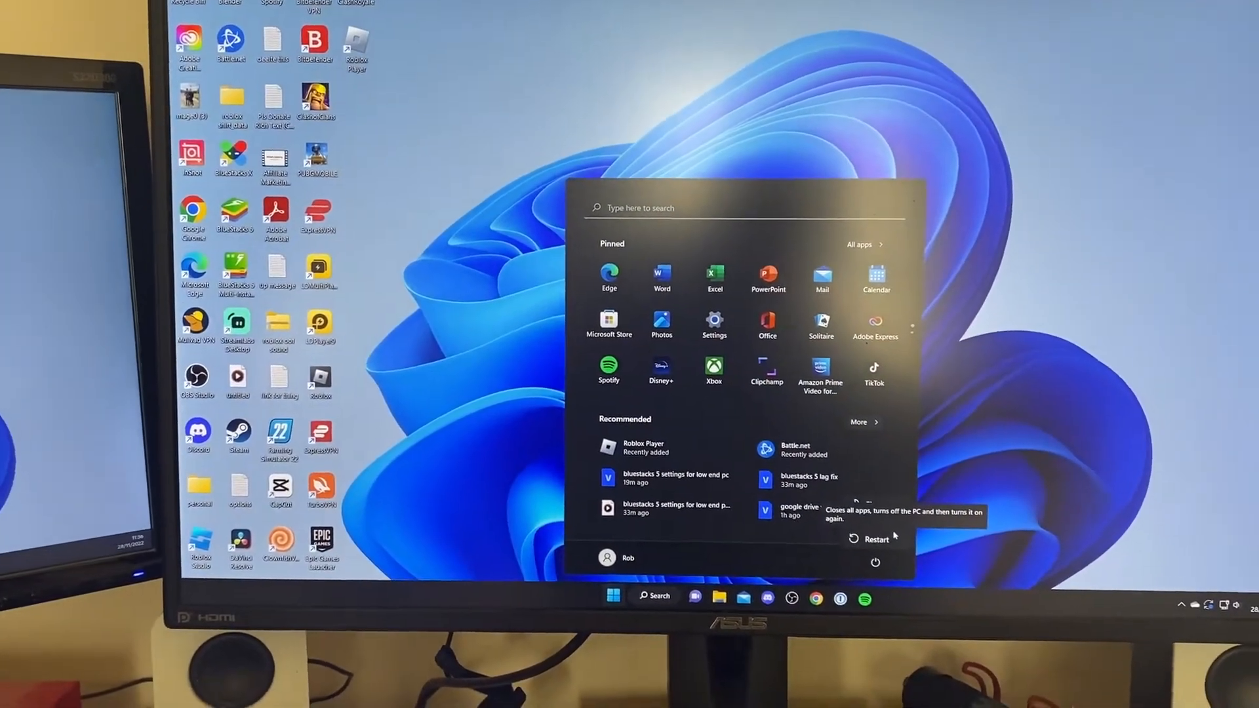
pyautogui.click(874, 539)
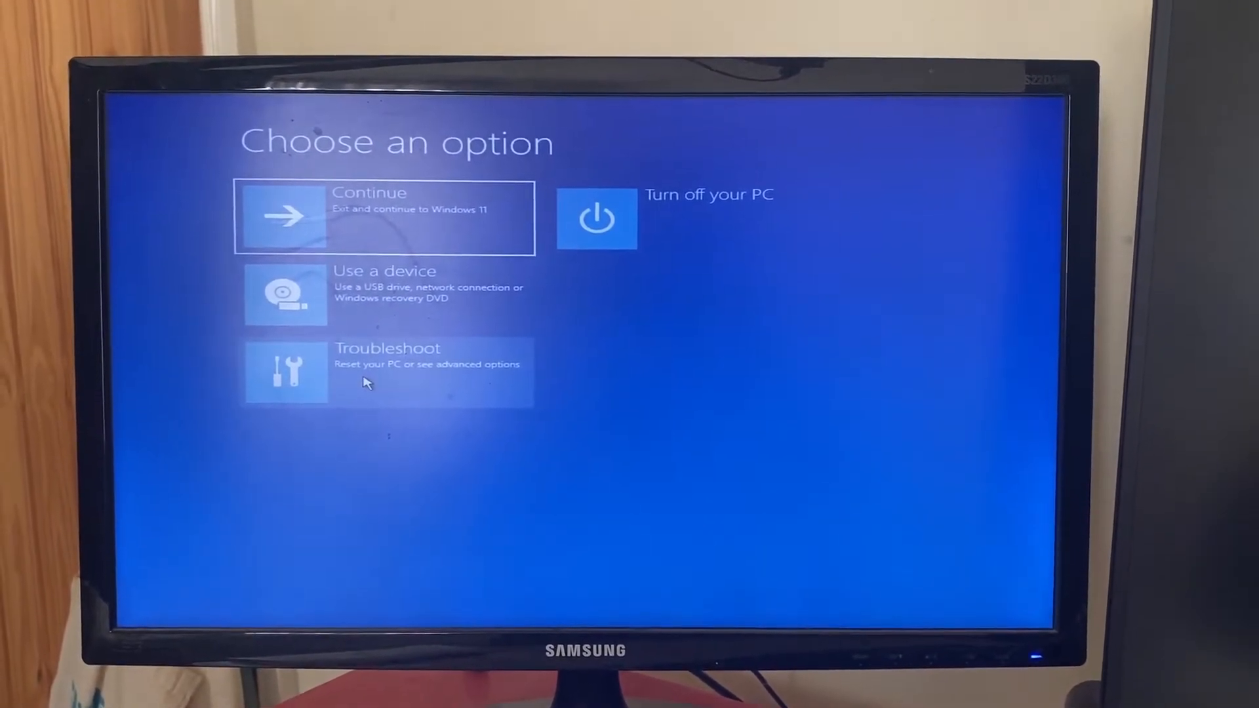
# Step: Reboot into UEFI Firmware Settings through Troubleshoot > Advanced options
pyautogui.click(386, 369)
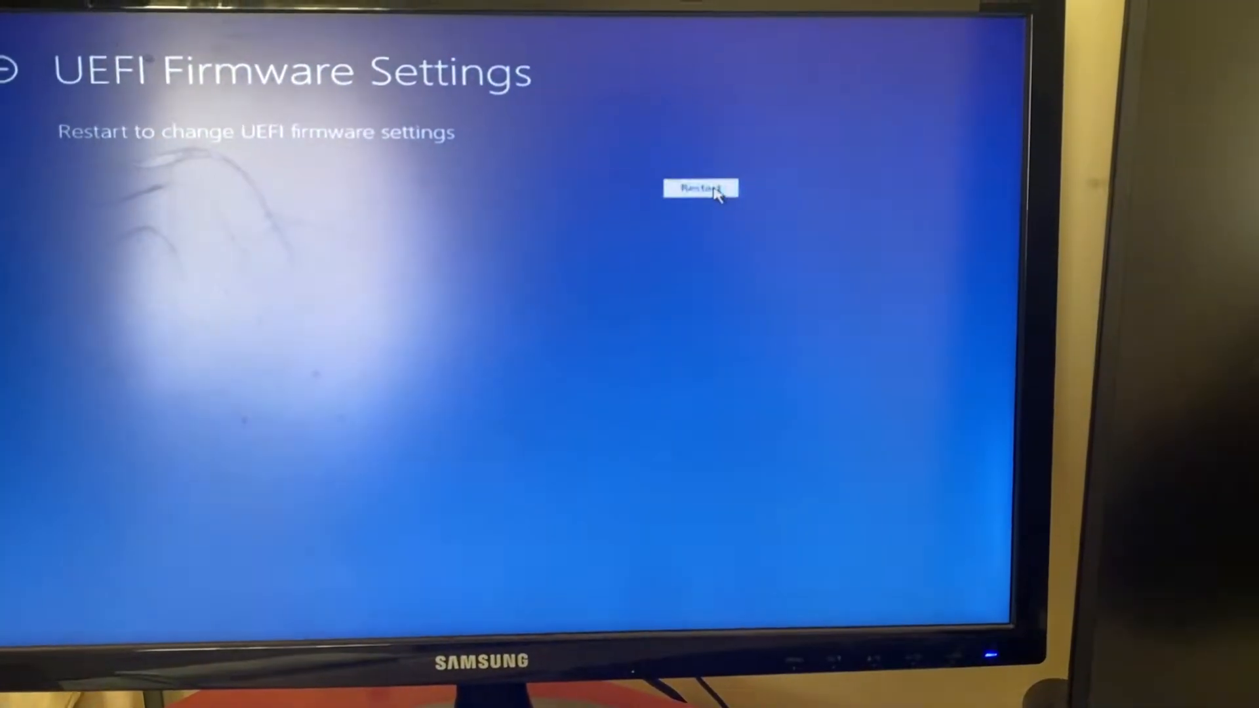
pyautogui.click(700, 187)
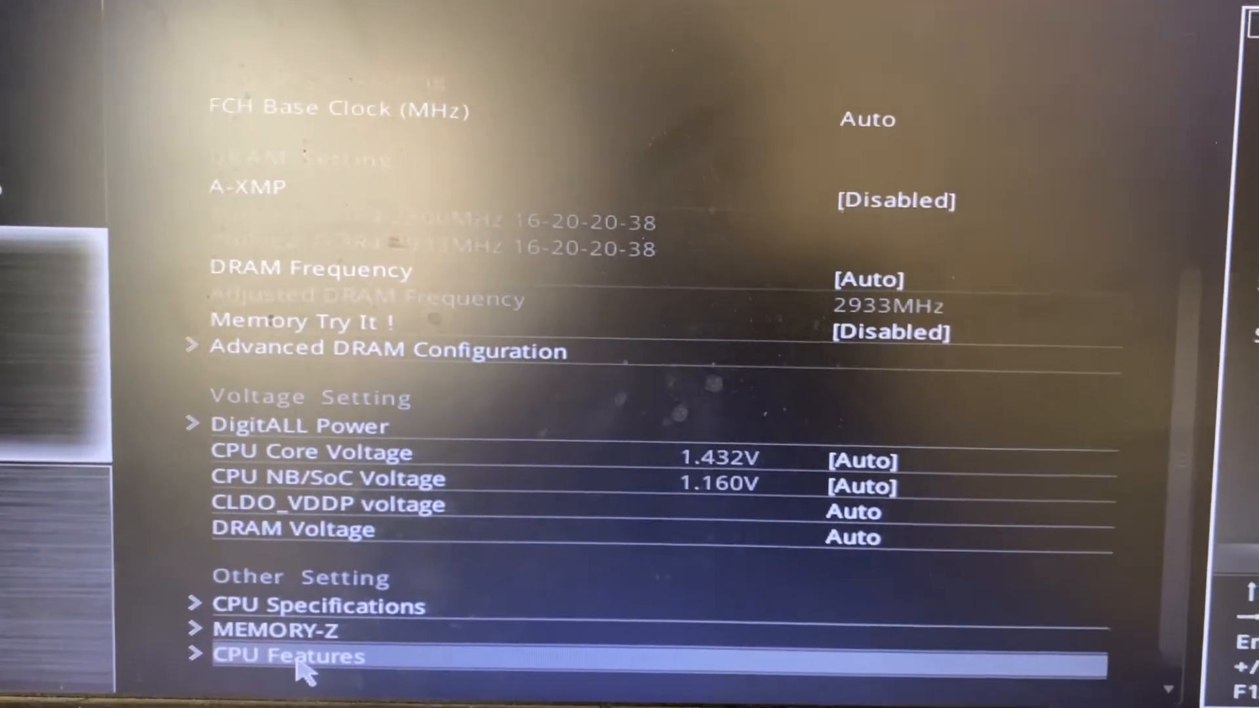
# Step: Set SVM Mode to Enabled in the CPU Features group
pyautogui.click(289, 655)
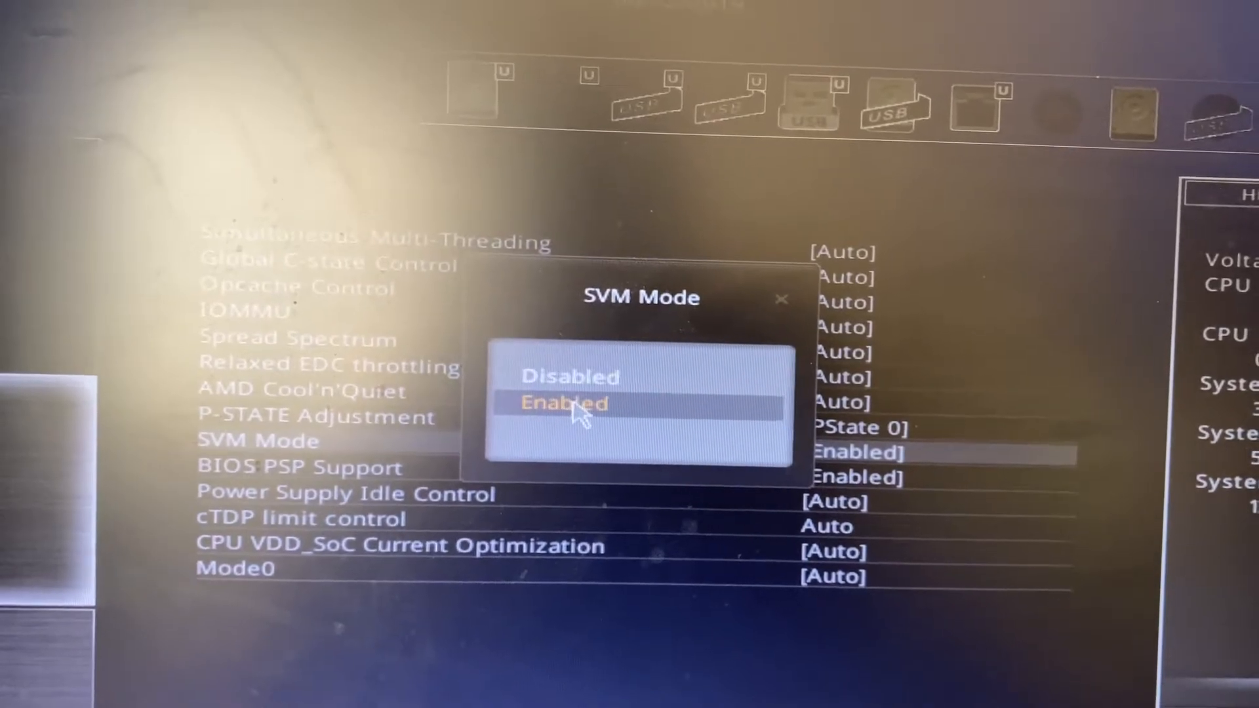
pyautogui.click(564, 403)
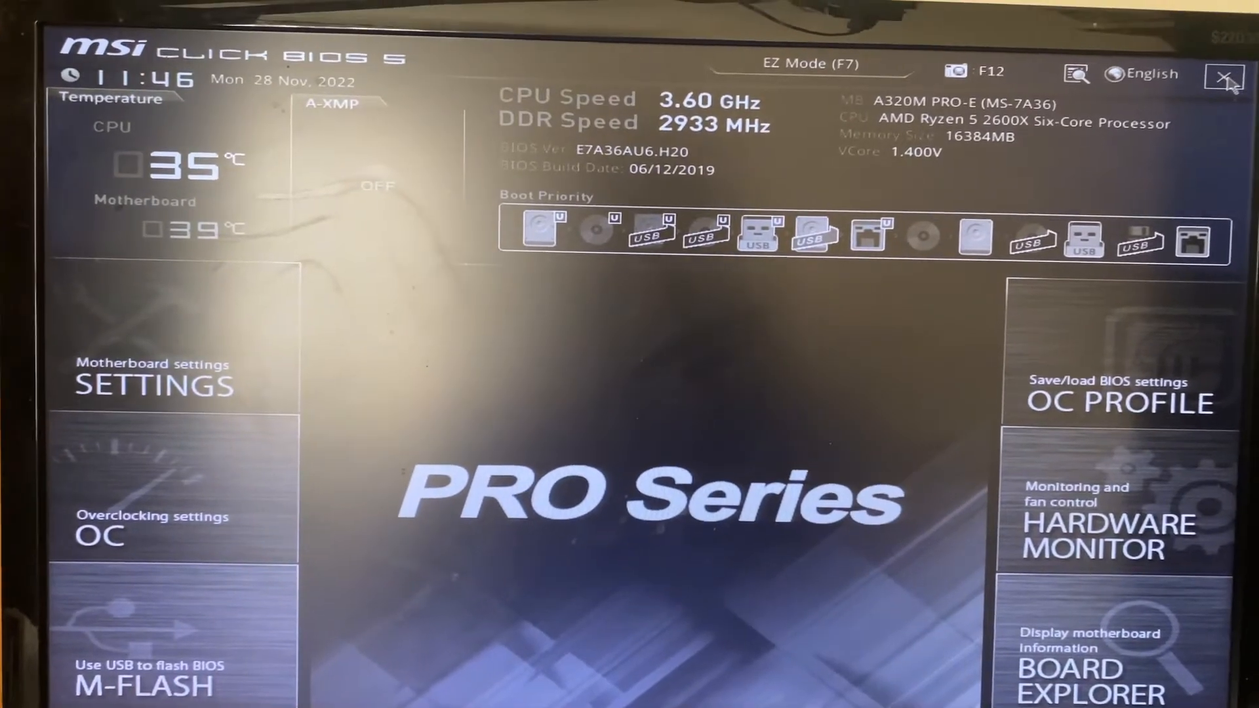
# Step: Exit the BIOS to bring up the save-configuration-and-exit confirmation
pyautogui.click(1221, 76)
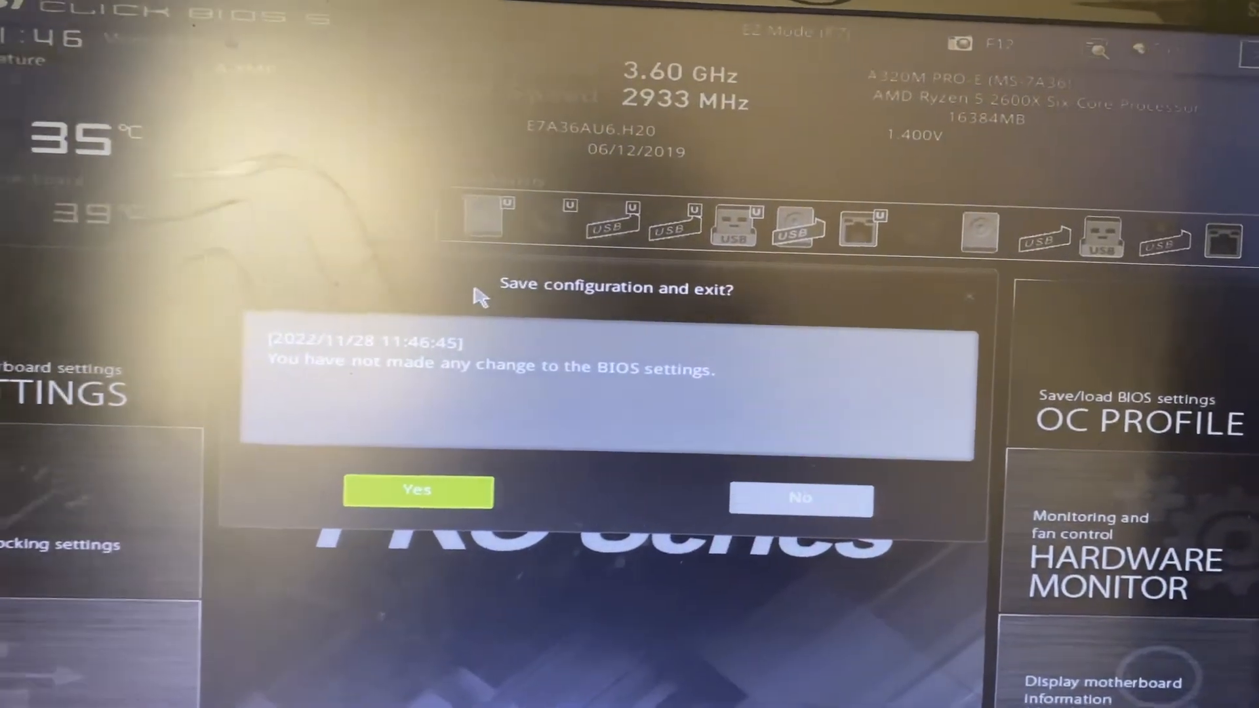